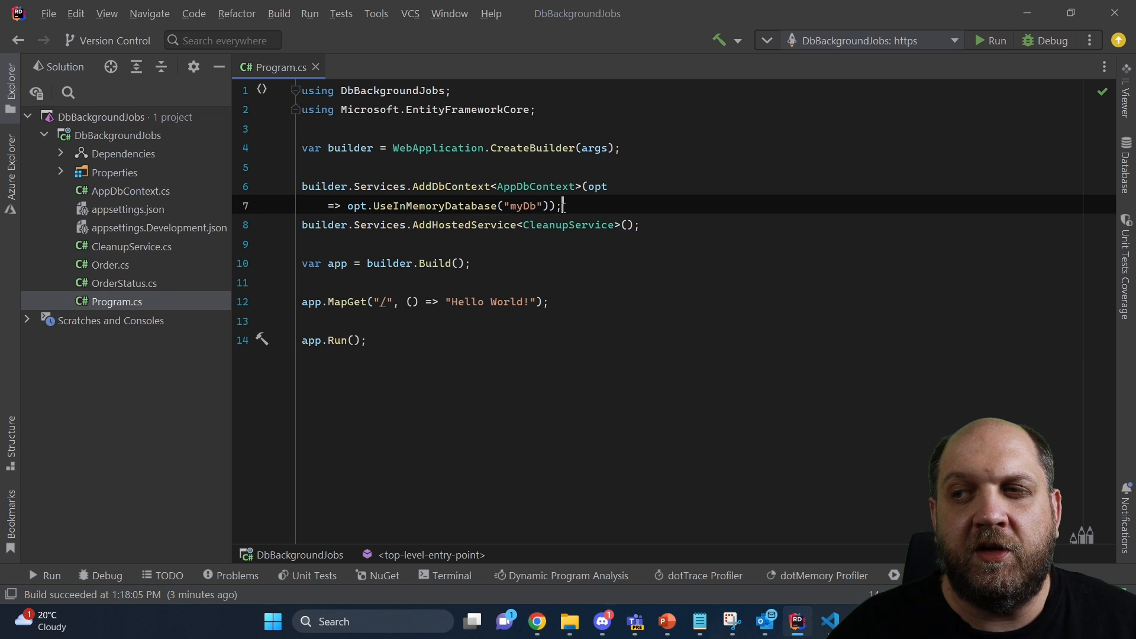
- Open CleanupService.cs and scroll down to the ExecuteAsync expired-order cleanup loop
double_click(433, 205)
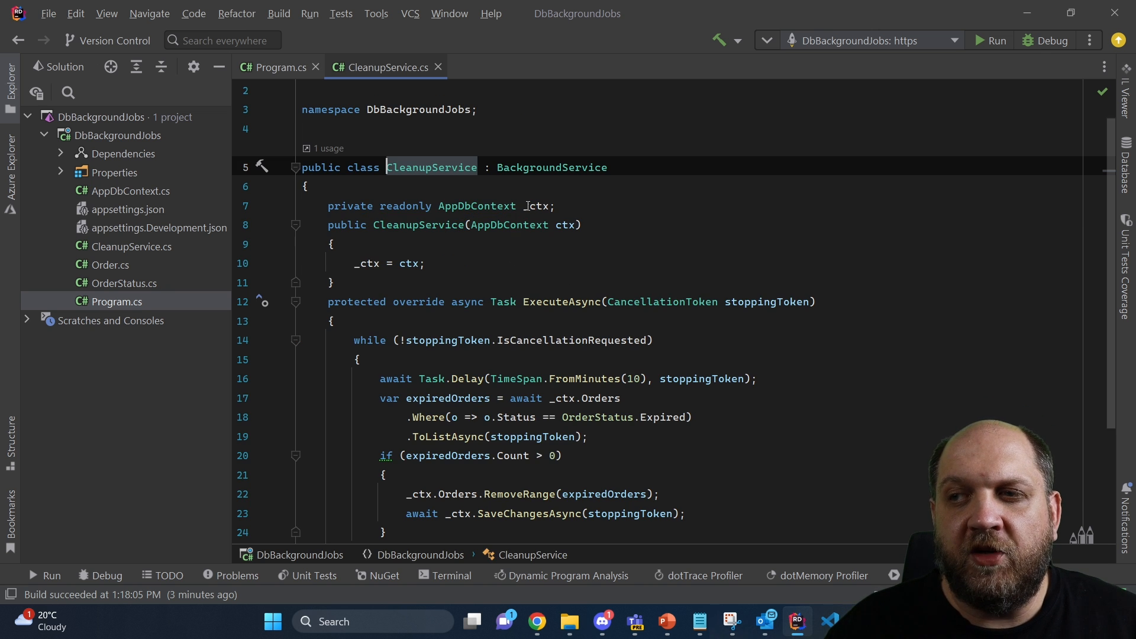
scroll(down, 3)
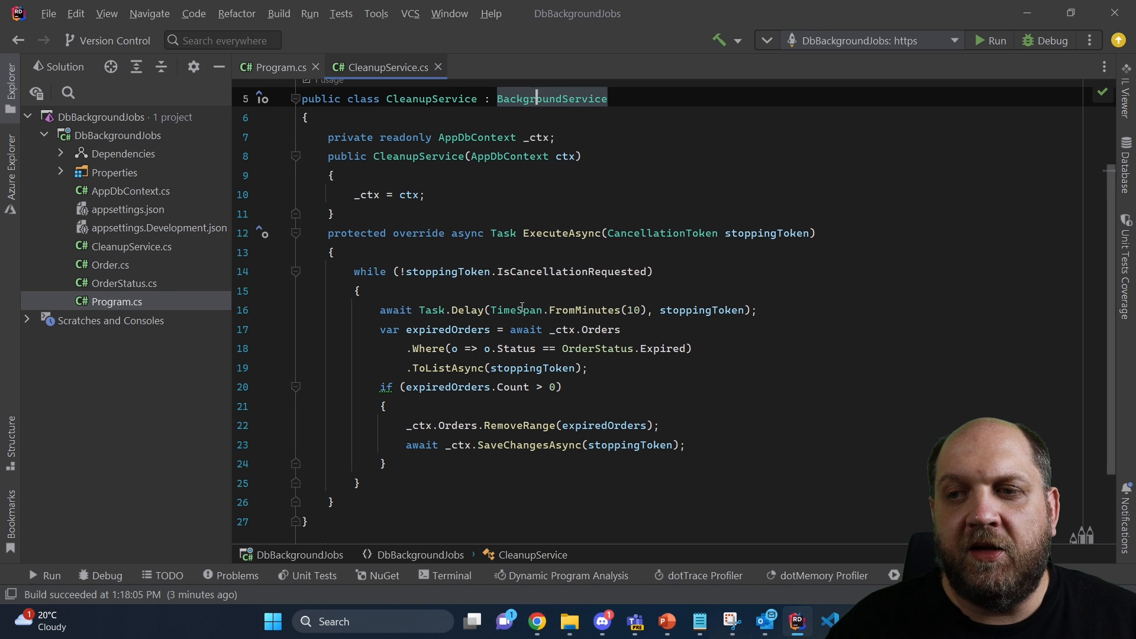
scroll(down, 3)
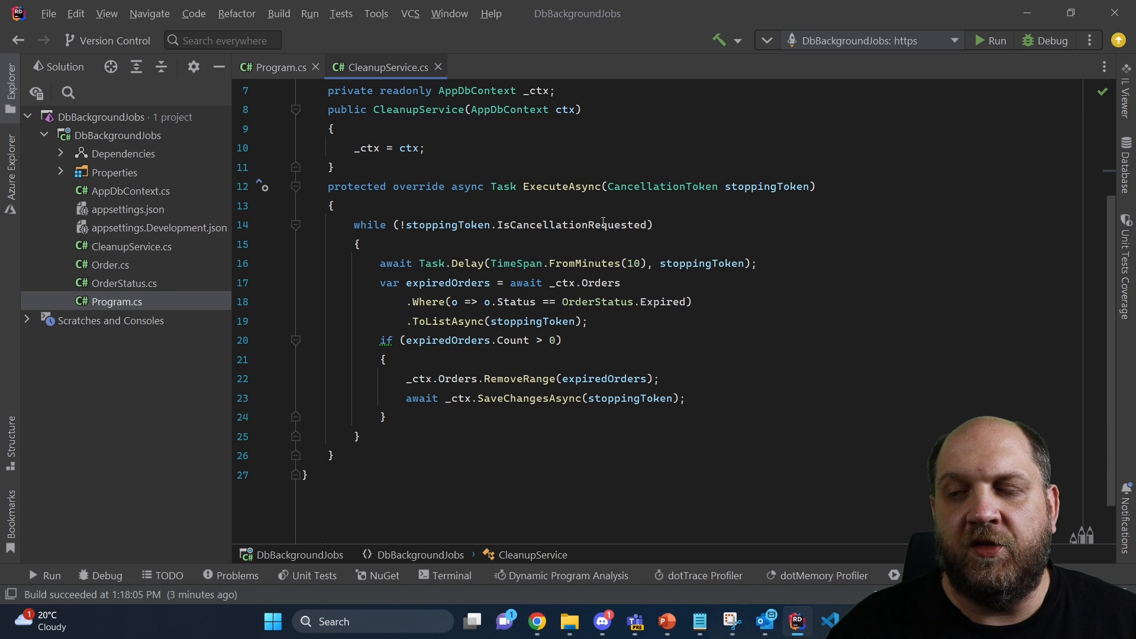
scroll(down, 3)
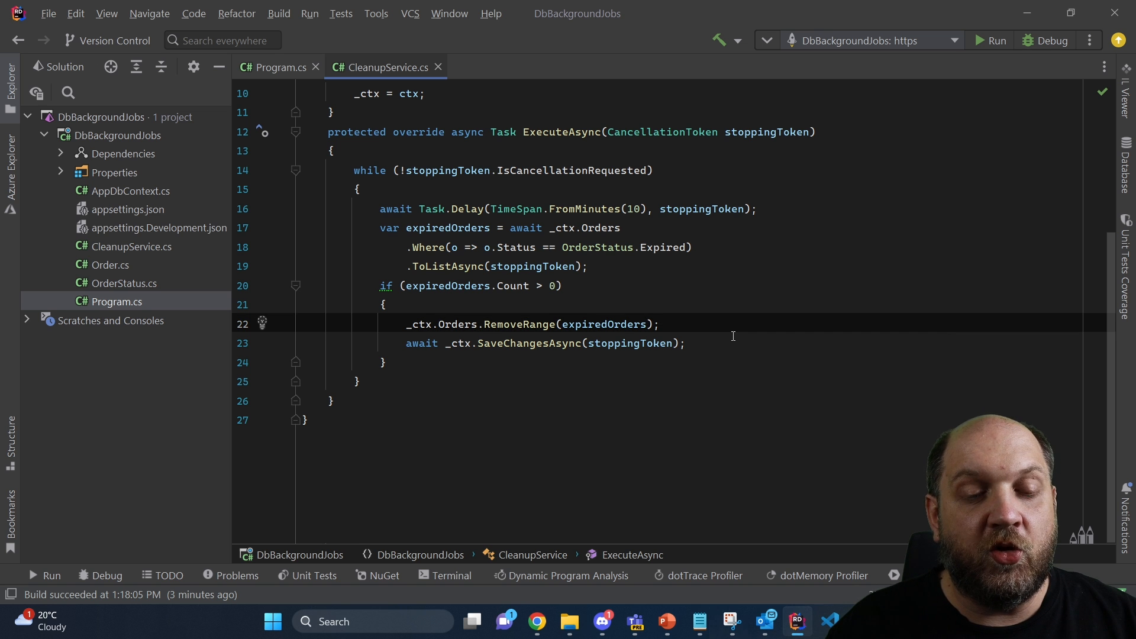
- Debug the app to hit the singleton-consumes-scoped AppDbContext exception at builder.Build()
click(277, 13)
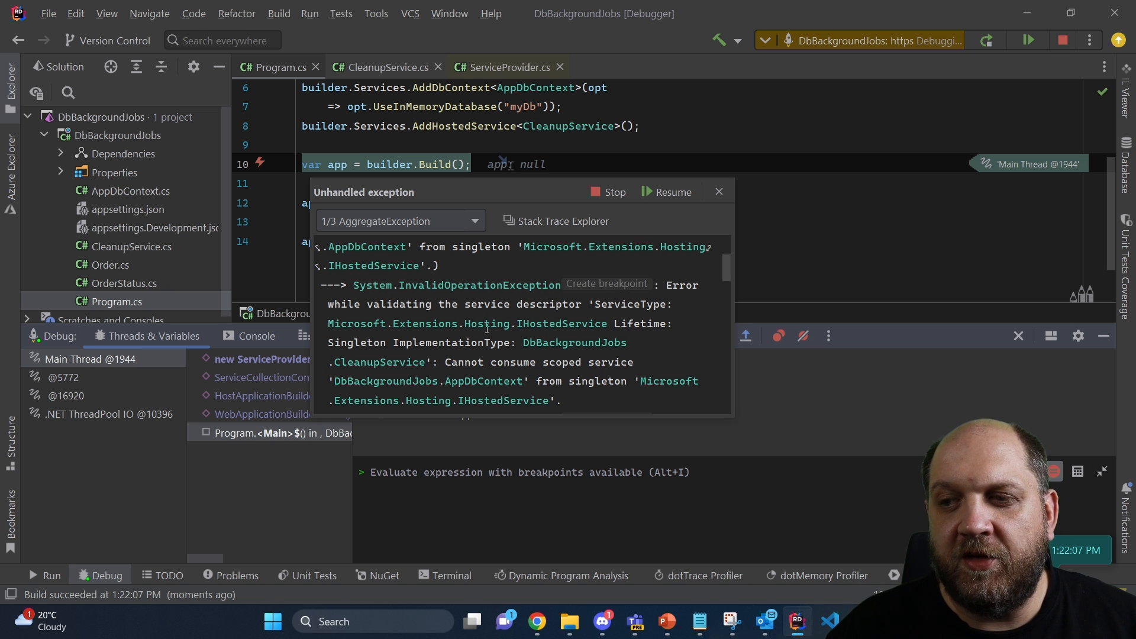
mouse_move(549, 323)
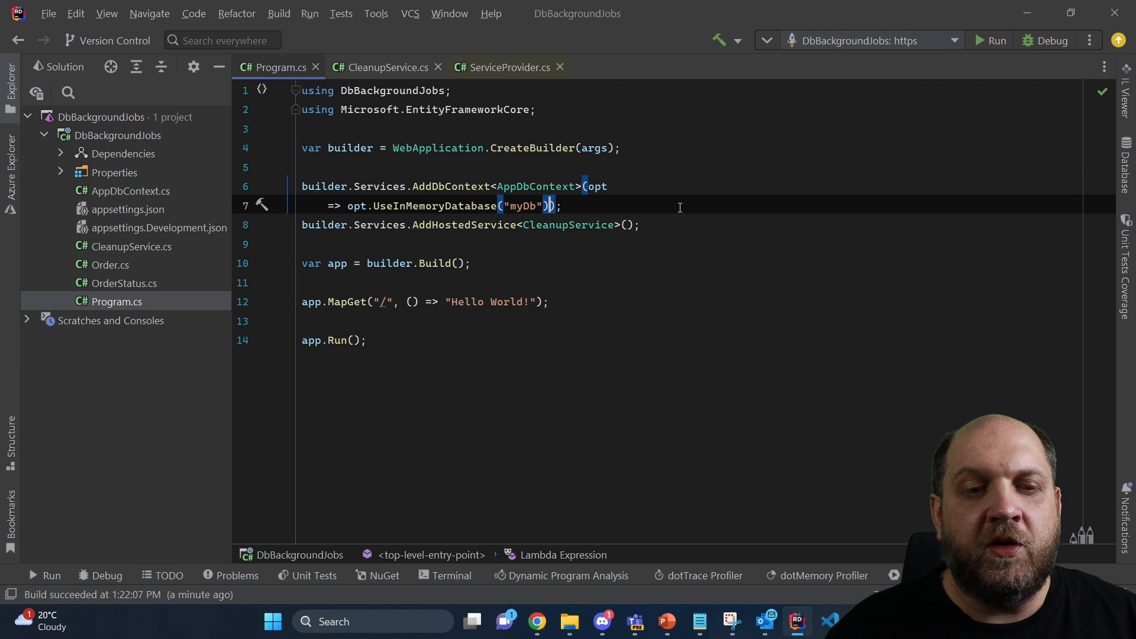
- Add ServiceLifetime.Transient to the AddDbContext registration, build successfully, and close the Build window
text(, ServiceLifetime.Transient)
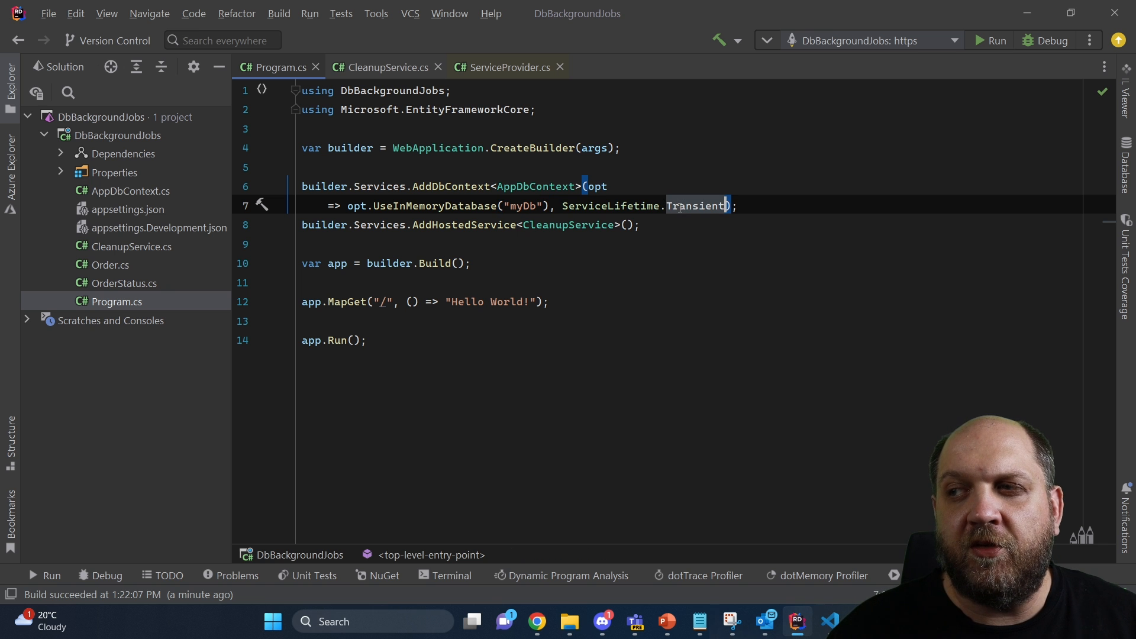
click(642, 225)
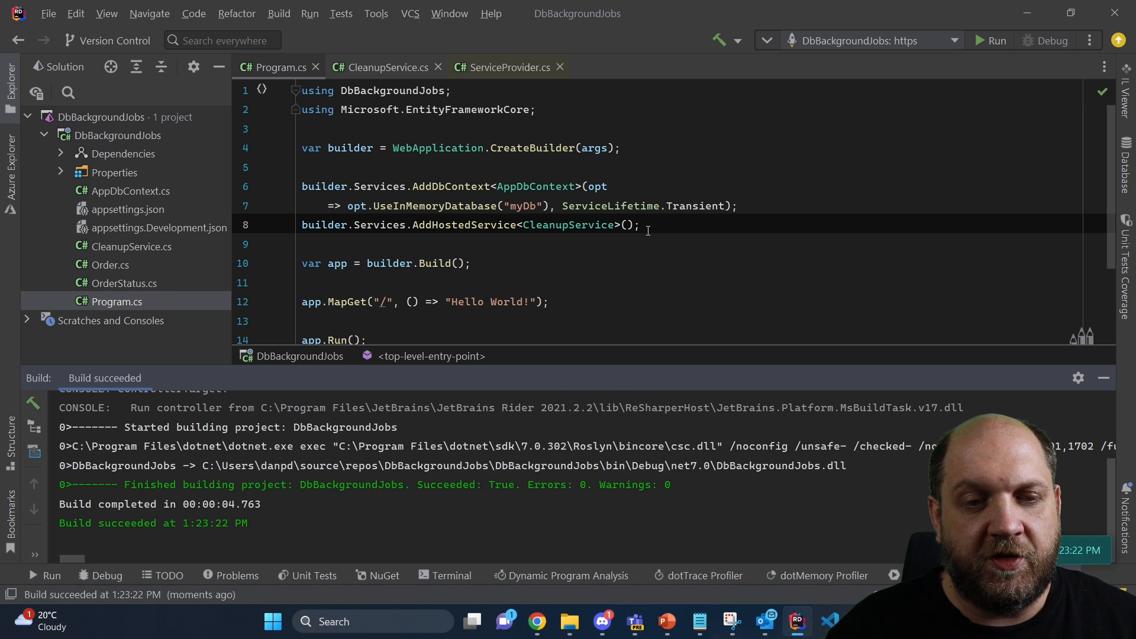
click(1049, 39)
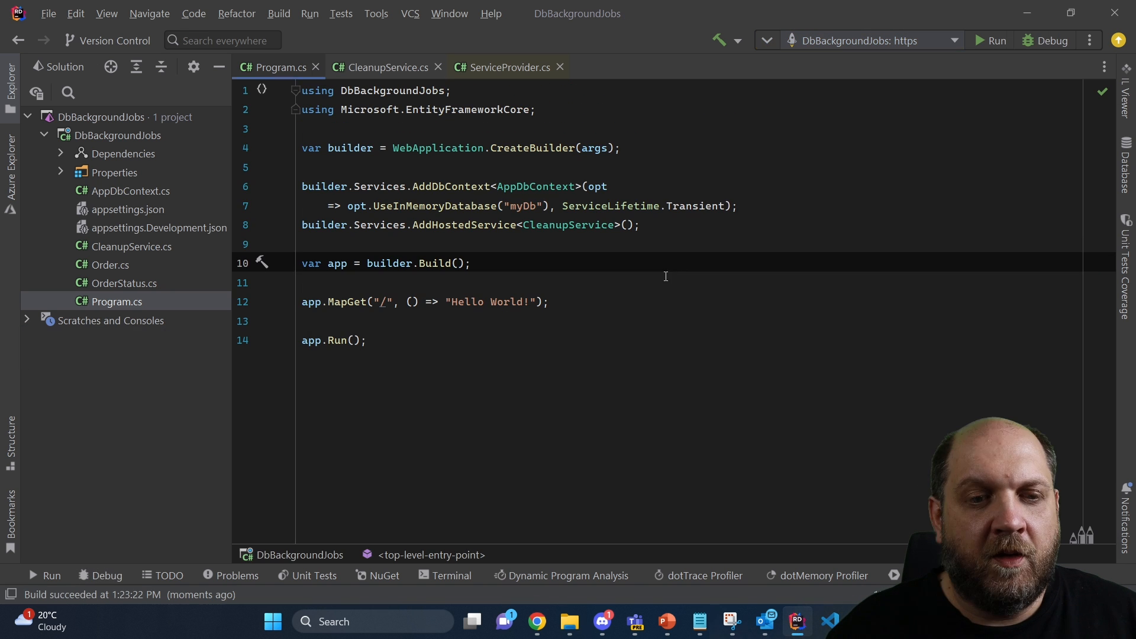
- Replace Transient with Singleton in the AddDbContext registration, rebuild, and return to CleanupService.cs
double_click(693, 205)
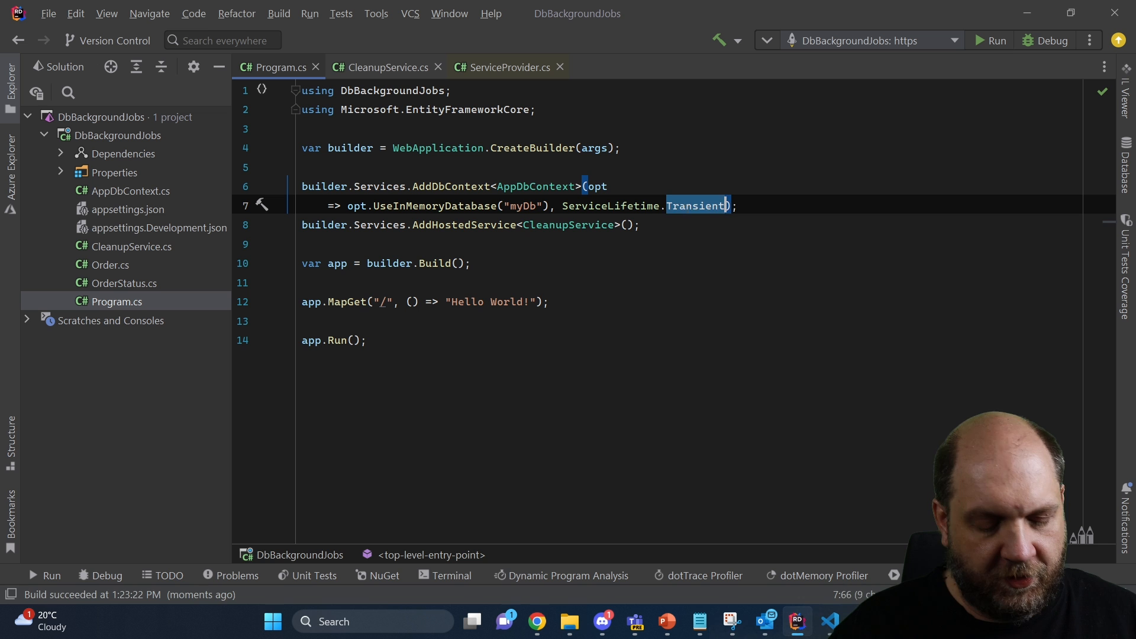
text(Singleton)
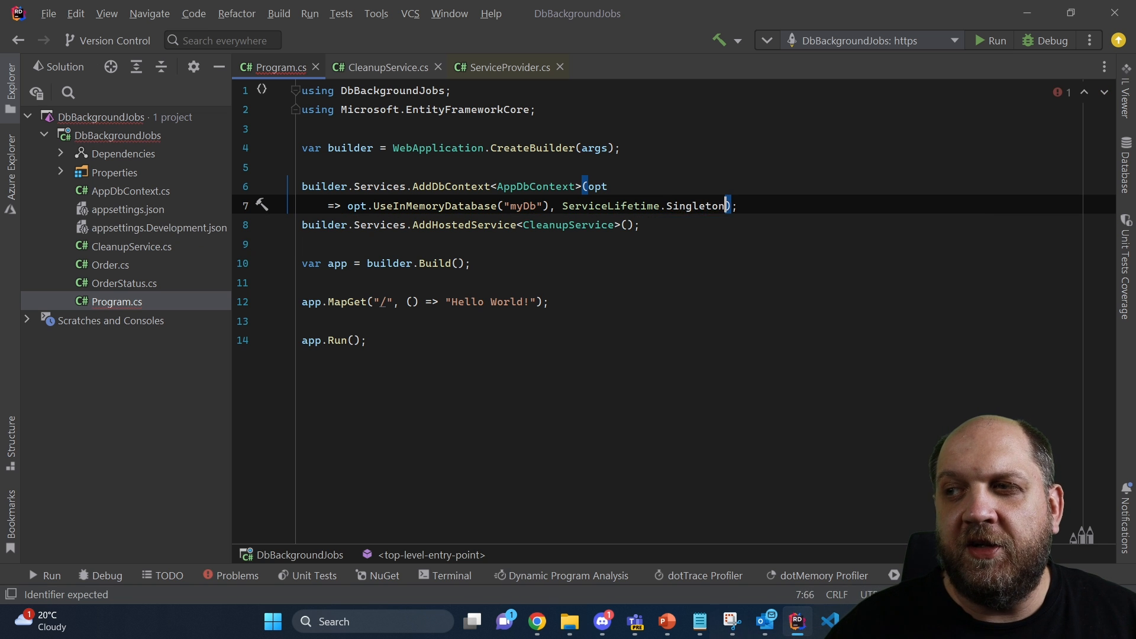
double_click(694, 205)
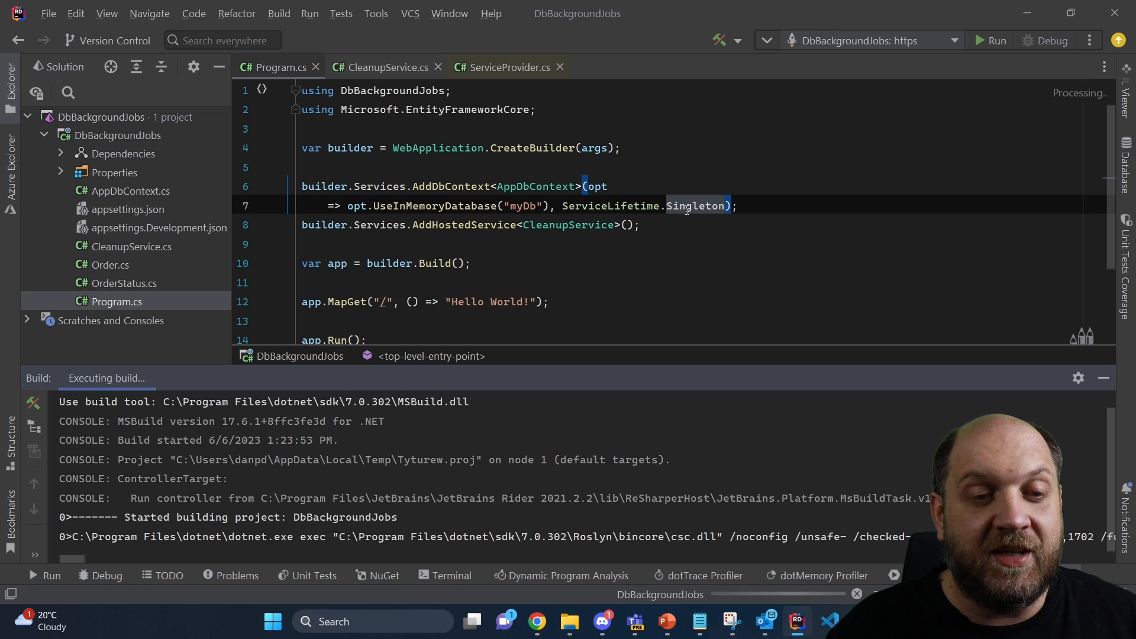
click(384, 67)
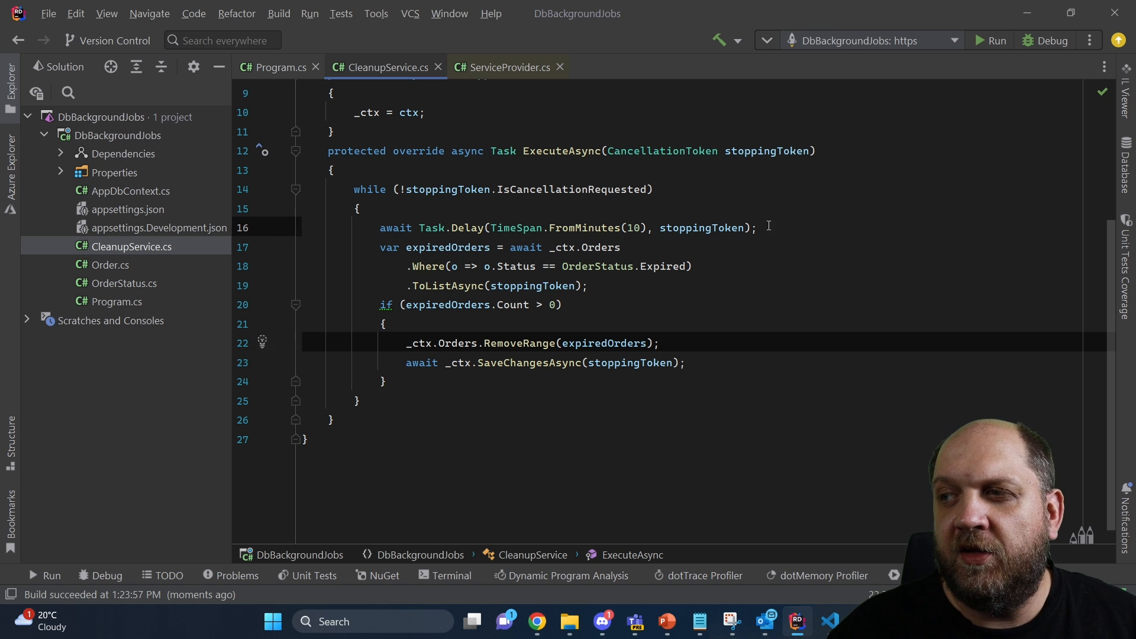
text(using var ctx = new AppDbContext();)
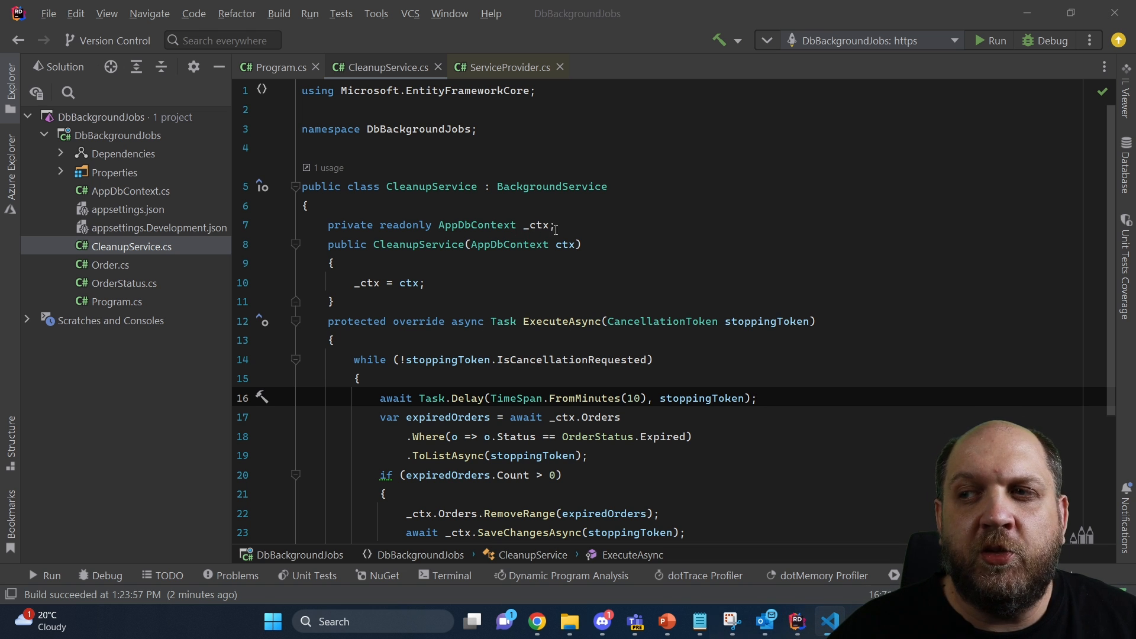
- Replace the AppDbContext field and constructor injection with IServiceProvider serviceProvider
triple_click(440, 225)
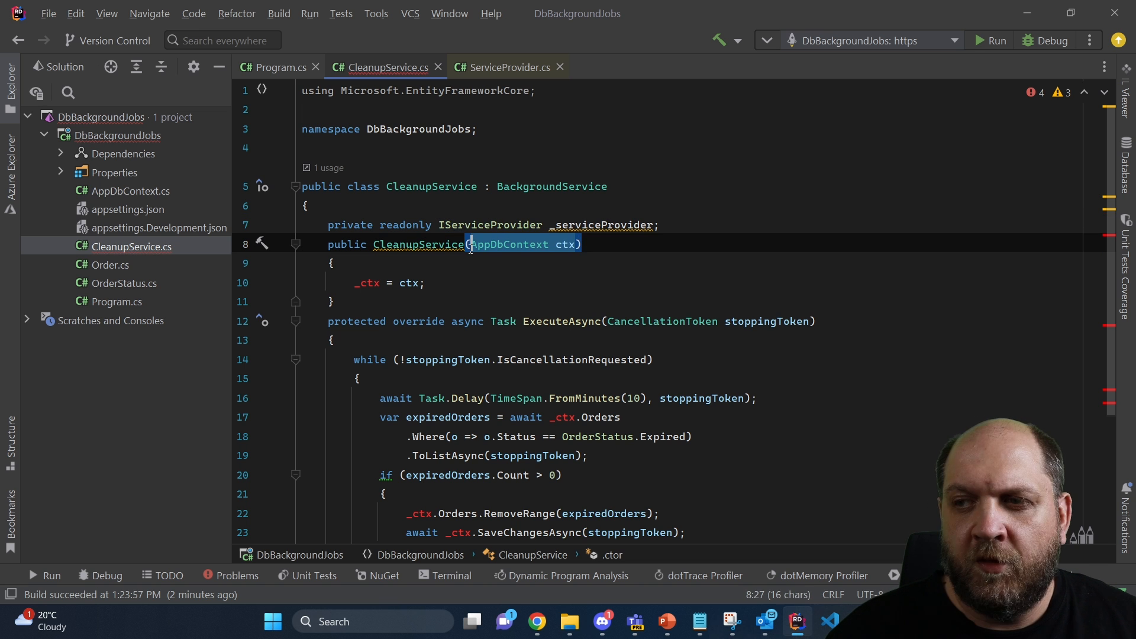
text(IServiceProvider serviceProvider)
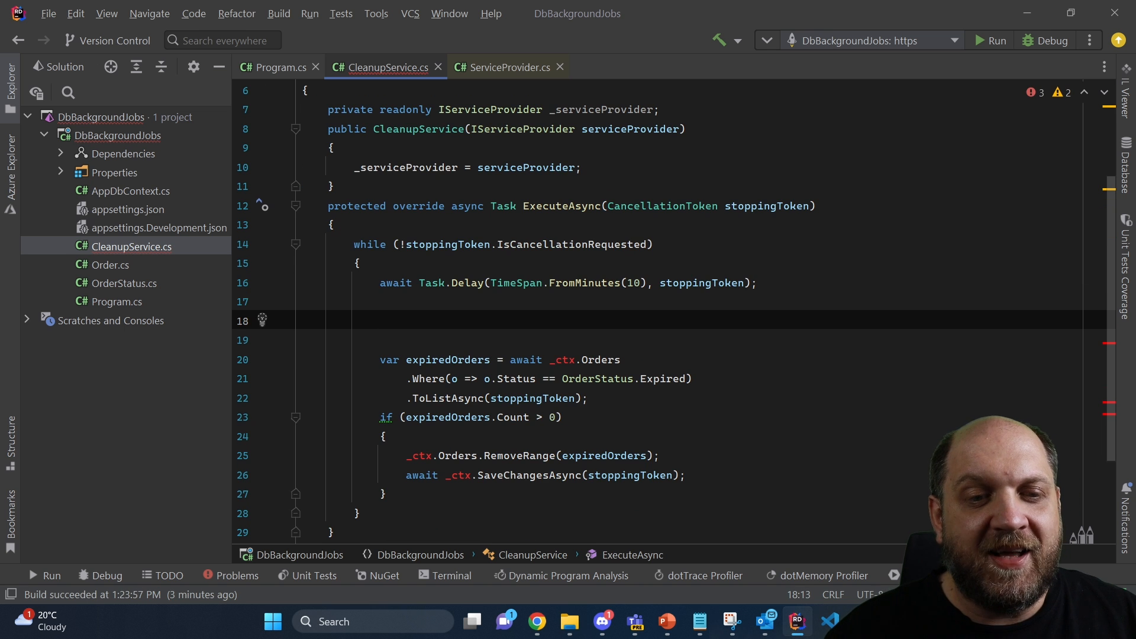
- Add 'using var scope = _serviceProvider.CreateScope();' and resolve ctx via GetRequiredService<AppDbContext>()
text(using var scope = _serviceProvider.CreateScope();)
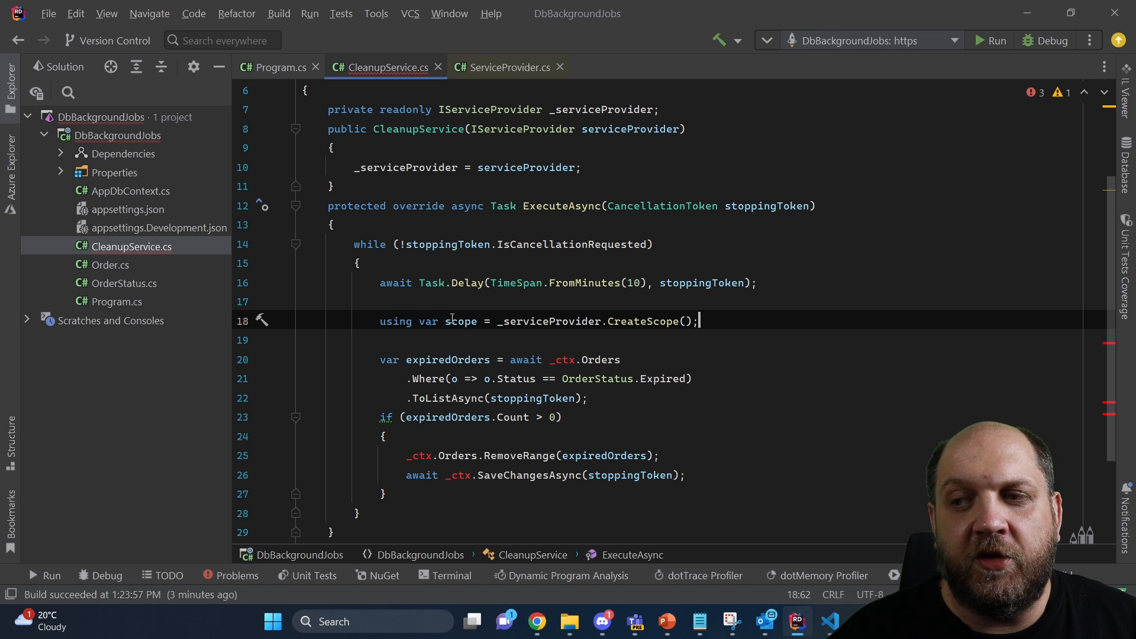
double_click(461, 320)
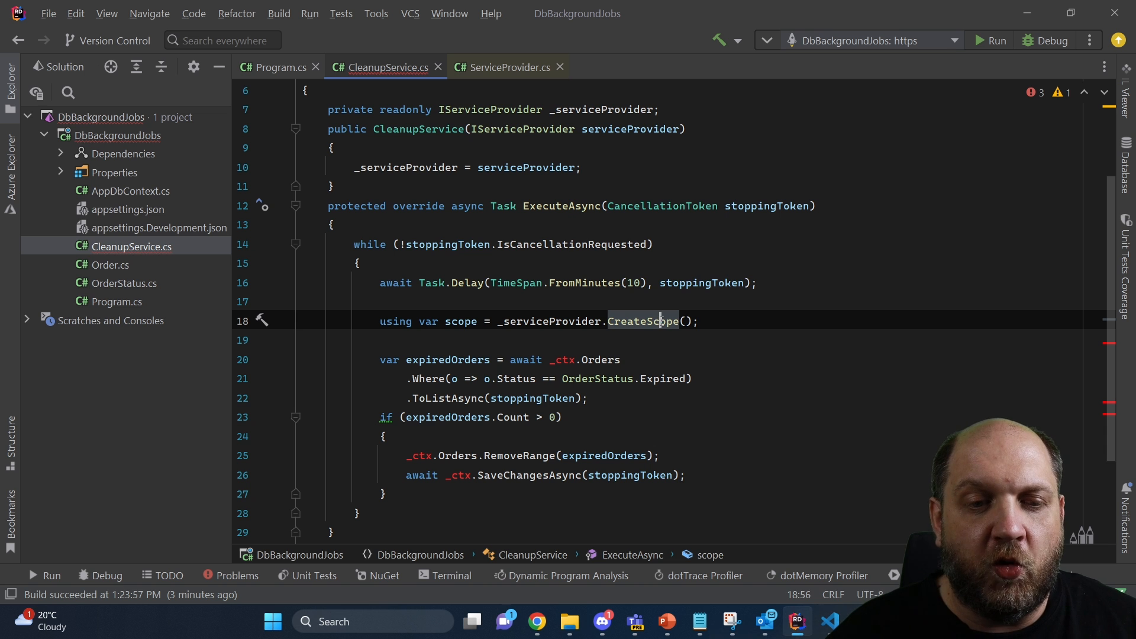
text(var ctx = scope.ServiceProvider.GetRequiredService<AppDbContext>();)
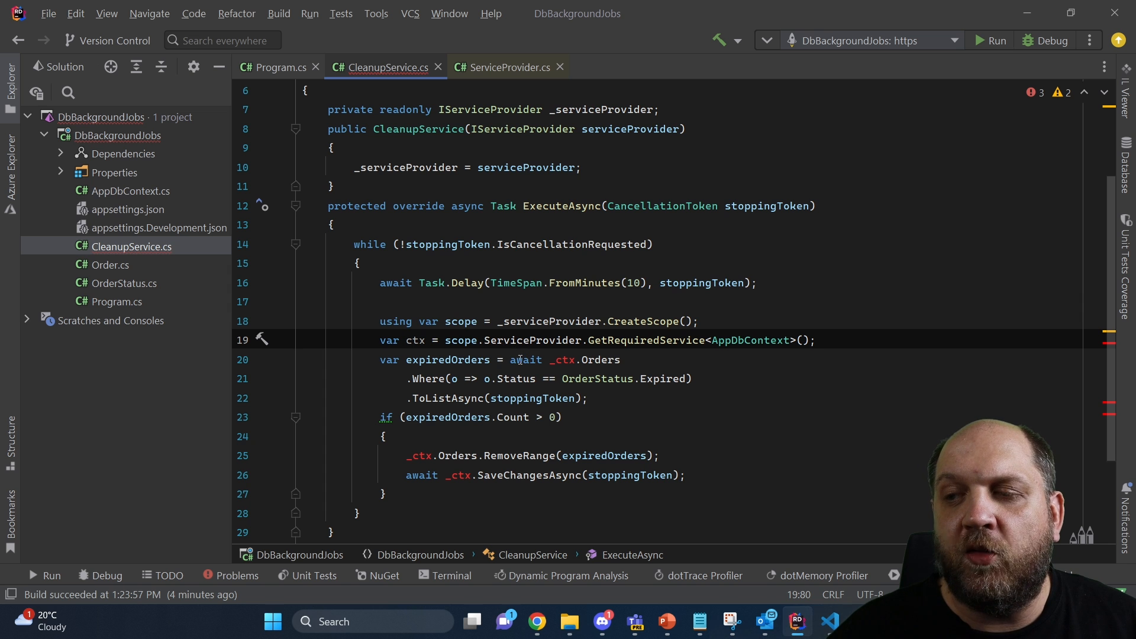
click(461, 340)
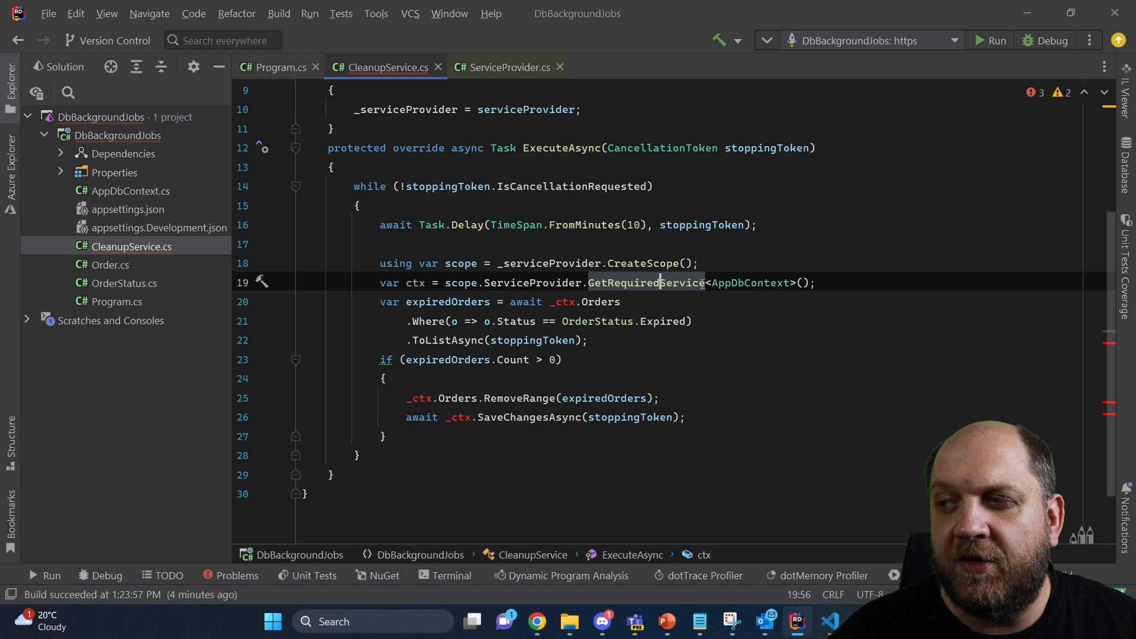
double_click(752, 282)
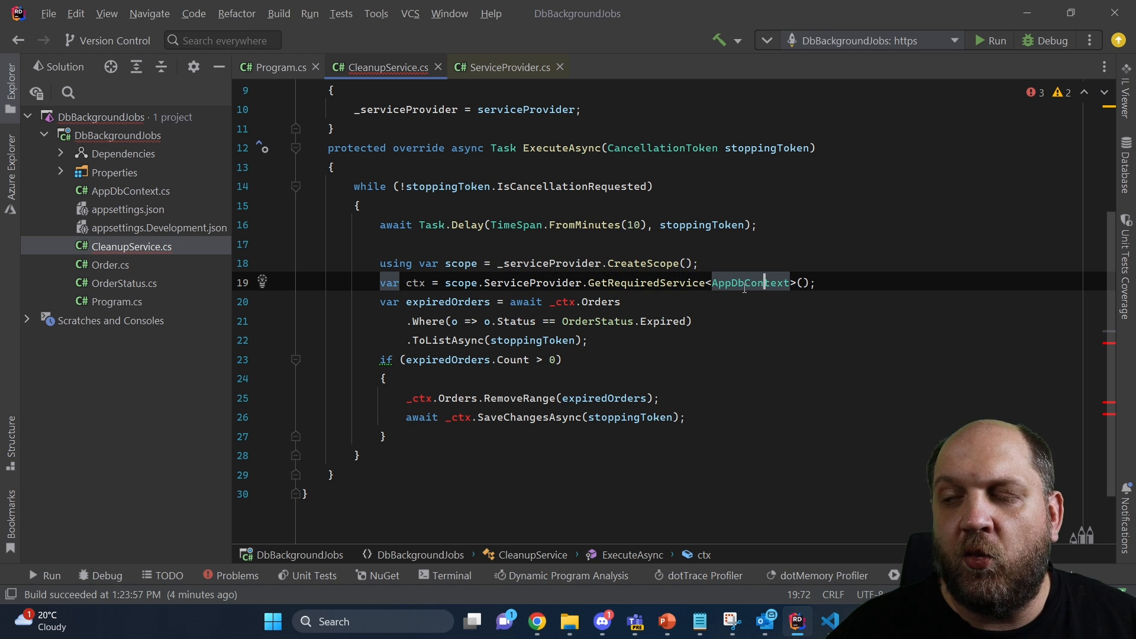